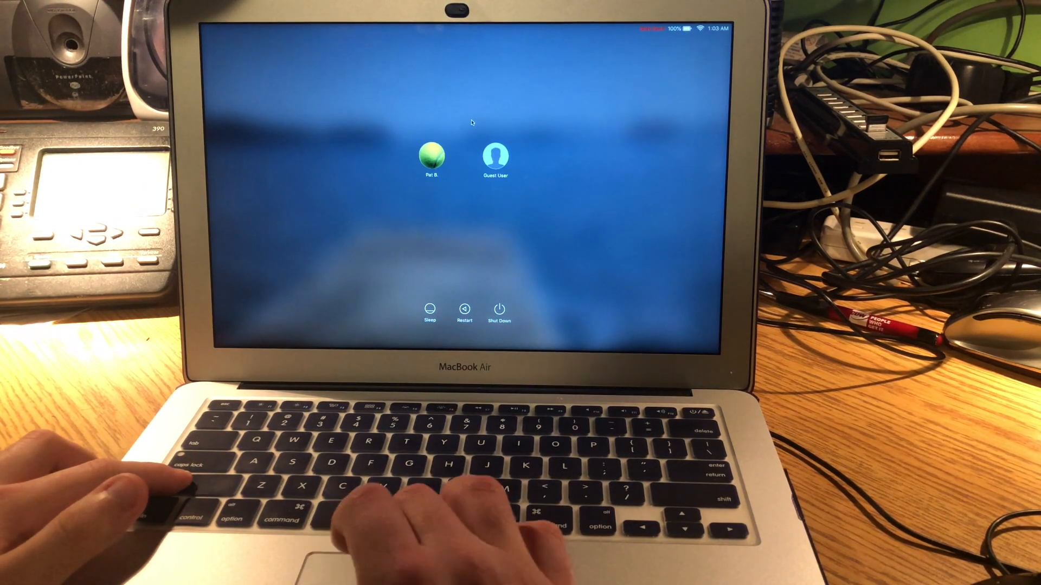
# Select the user account and sign in with its password to reach the desktop.
pyautogui.click(430, 158)
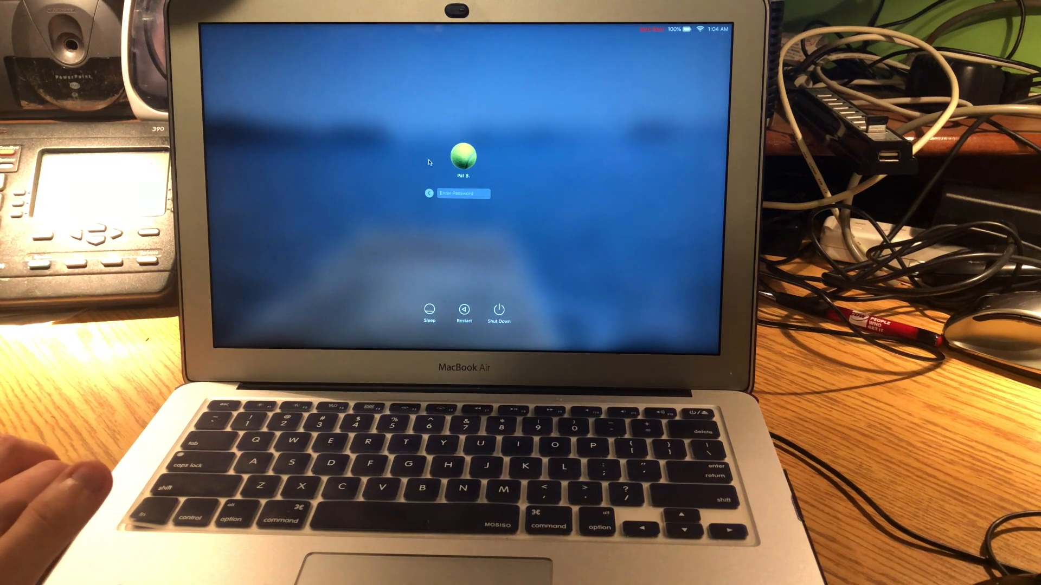
pyautogui.write('password')
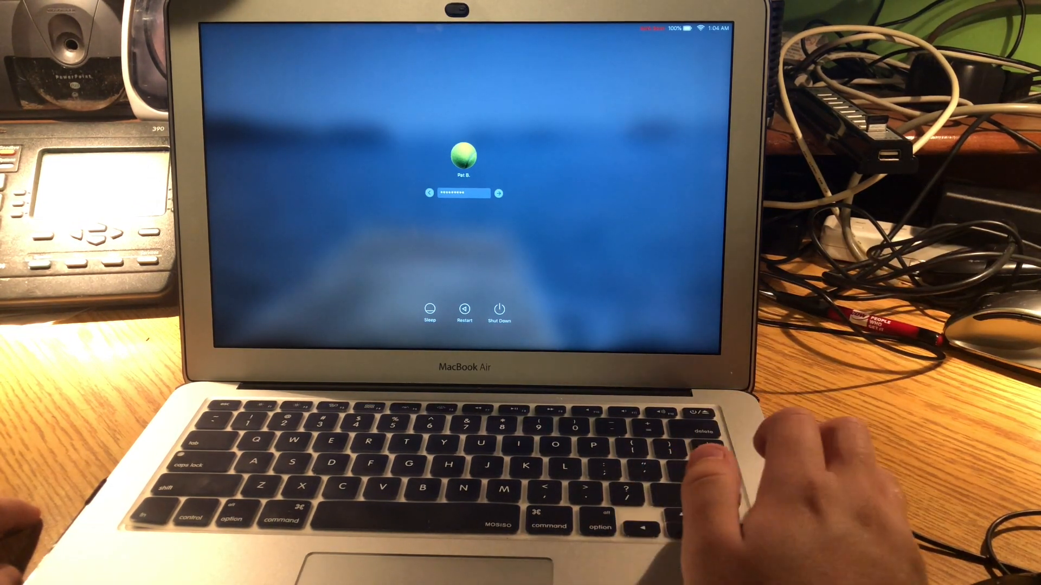
pyautogui.press('Return')
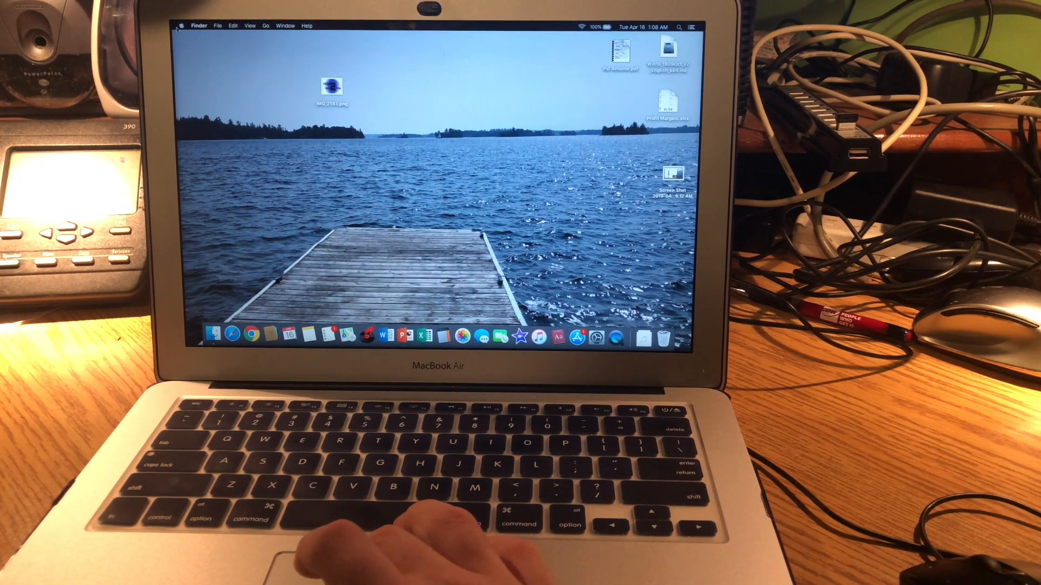
# Bring up About This Mac from the Apple menu to see the MacBook Air overview.
pyautogui.click(178, 26)
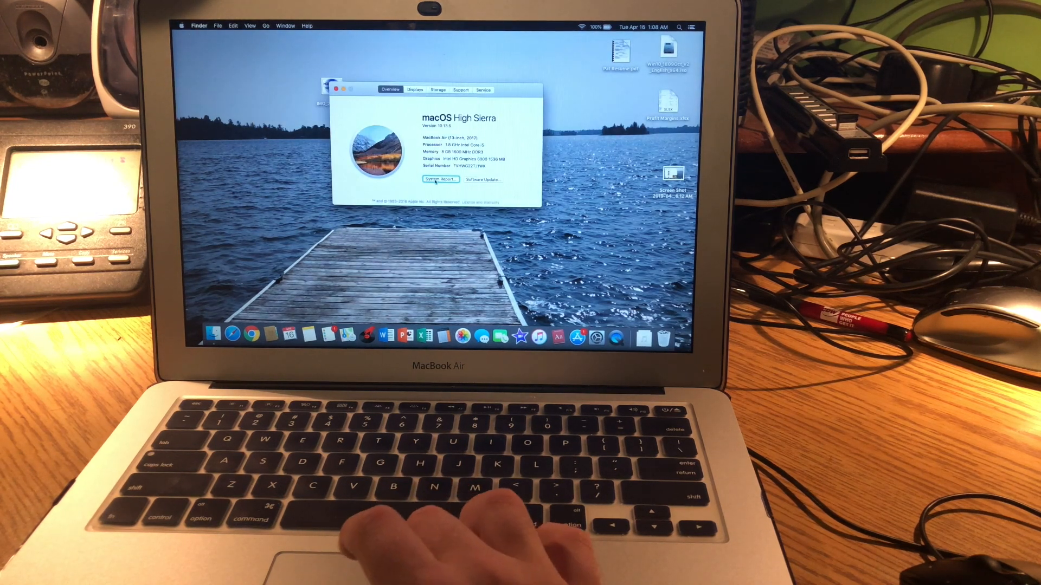
# Show the Software section of the System Report to check the boot mode.
pyautogui.click(438, 179)
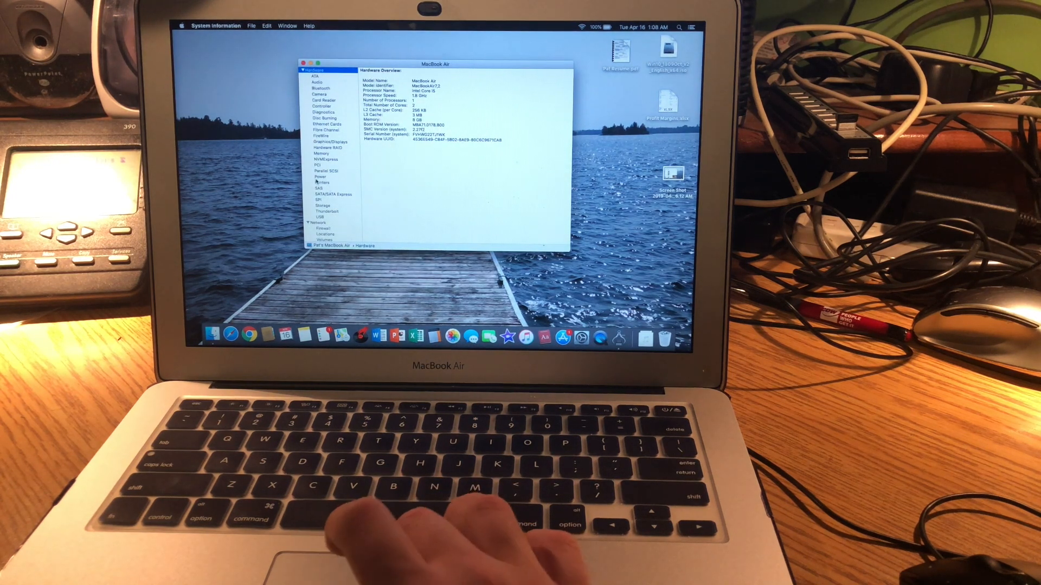
pyautogui.scroll(-3)
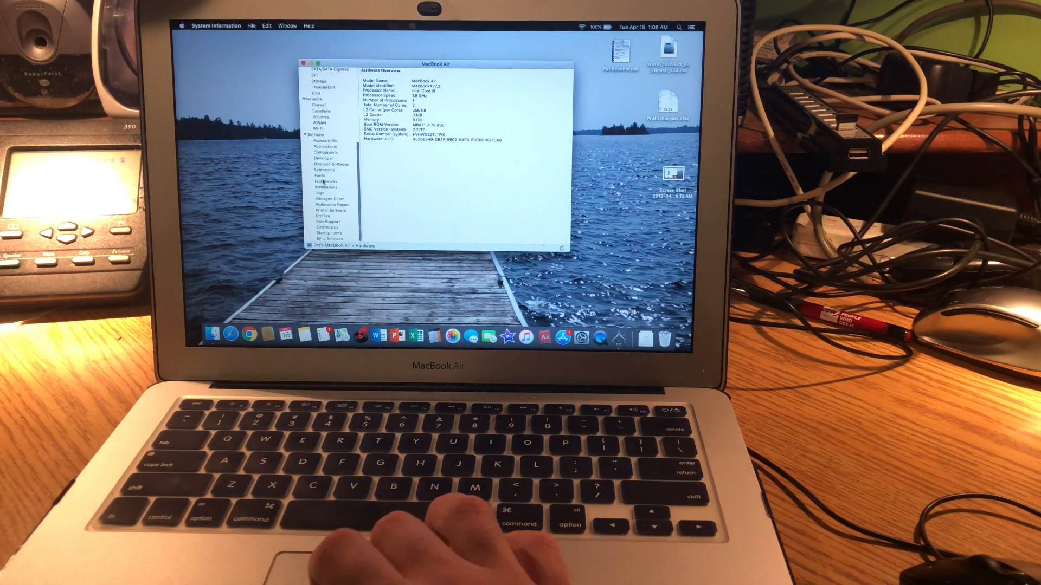
pyautogui.click(316, 135)
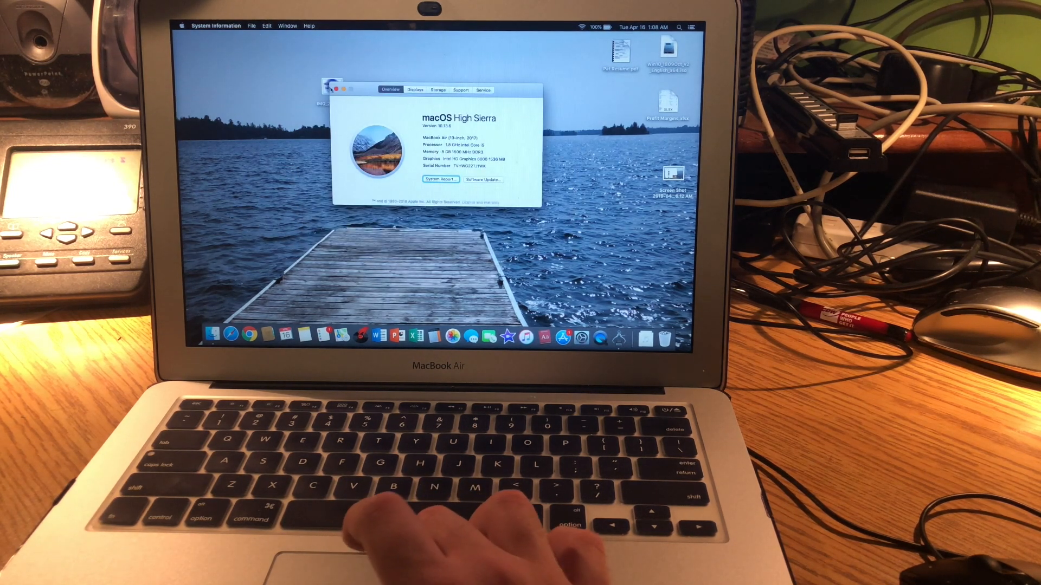
# Close the Mac overview and request a restart from the Apple menu to exit Safe Mode.
pyautogui.click(179, 26)
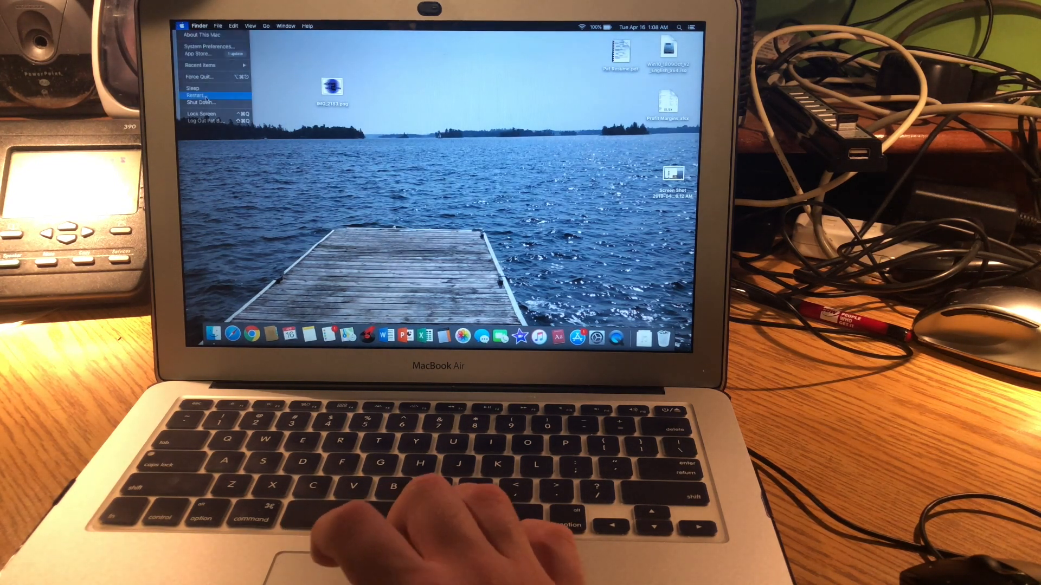
pyautogui.click(199, 94)
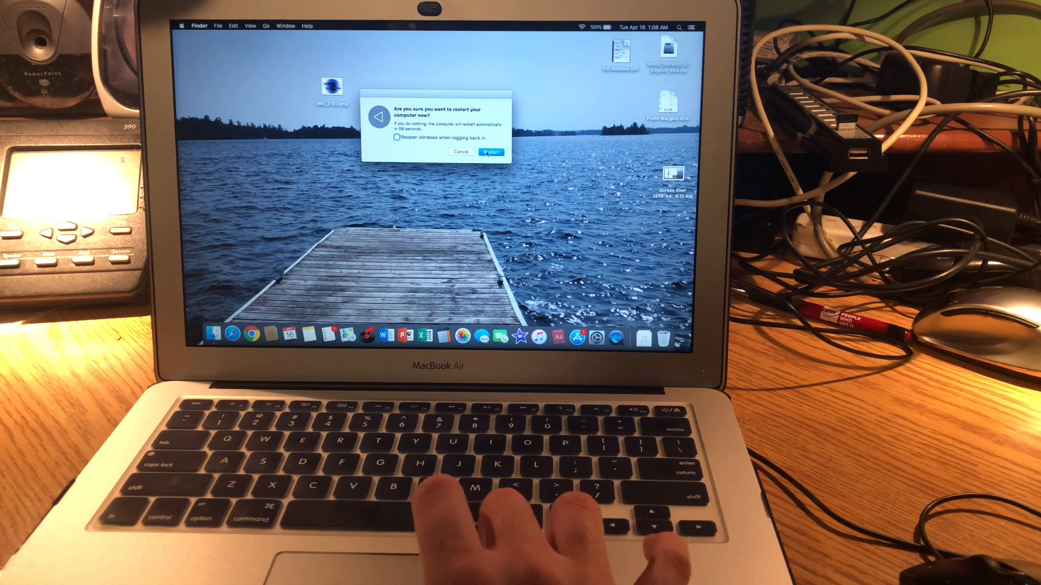